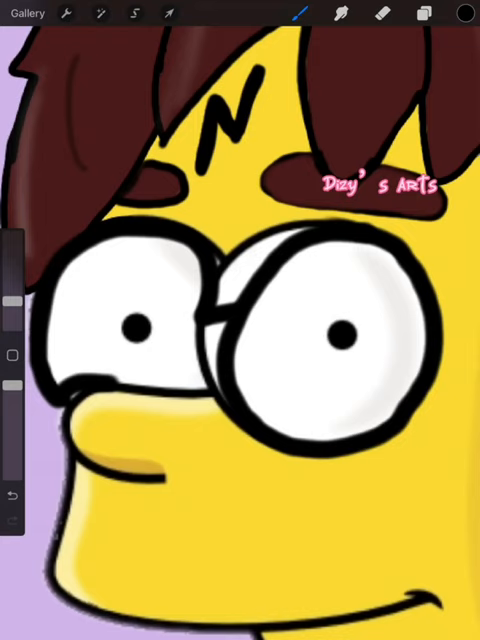
Step: Select the whole hand-with-pencil drawing with the Transform tool in Uniform mode
click(168, 12)
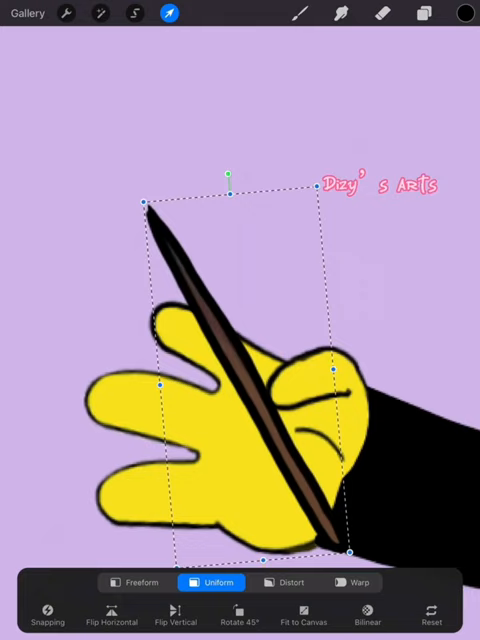